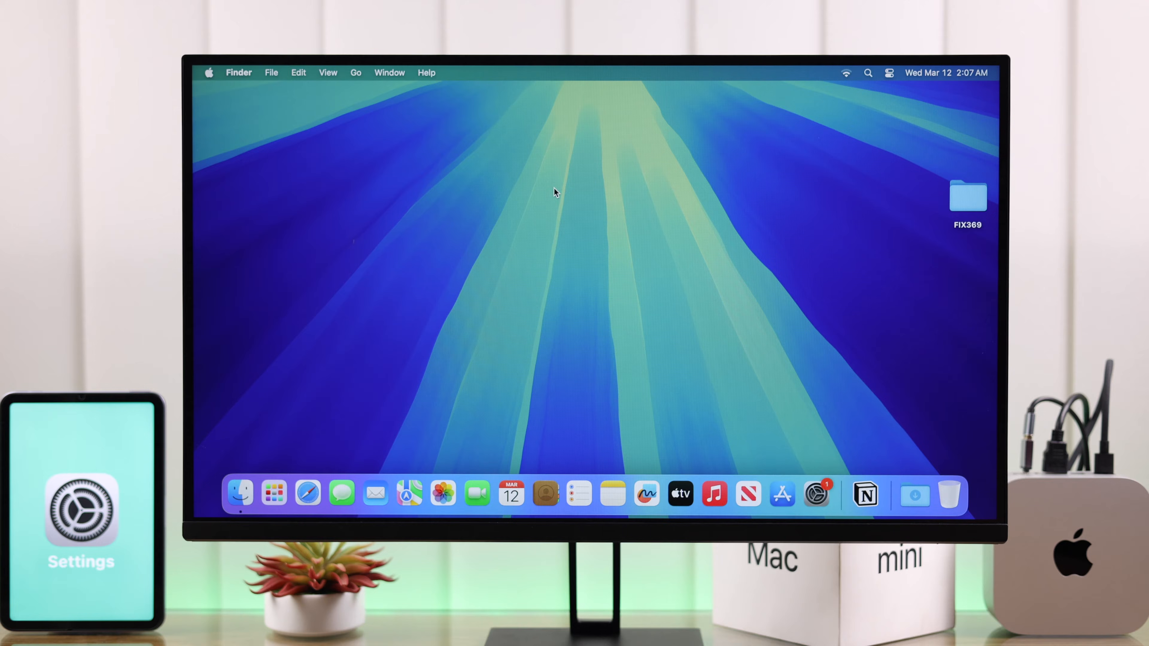
{"action": "mouse_move", "coordinate": [849, 72]}
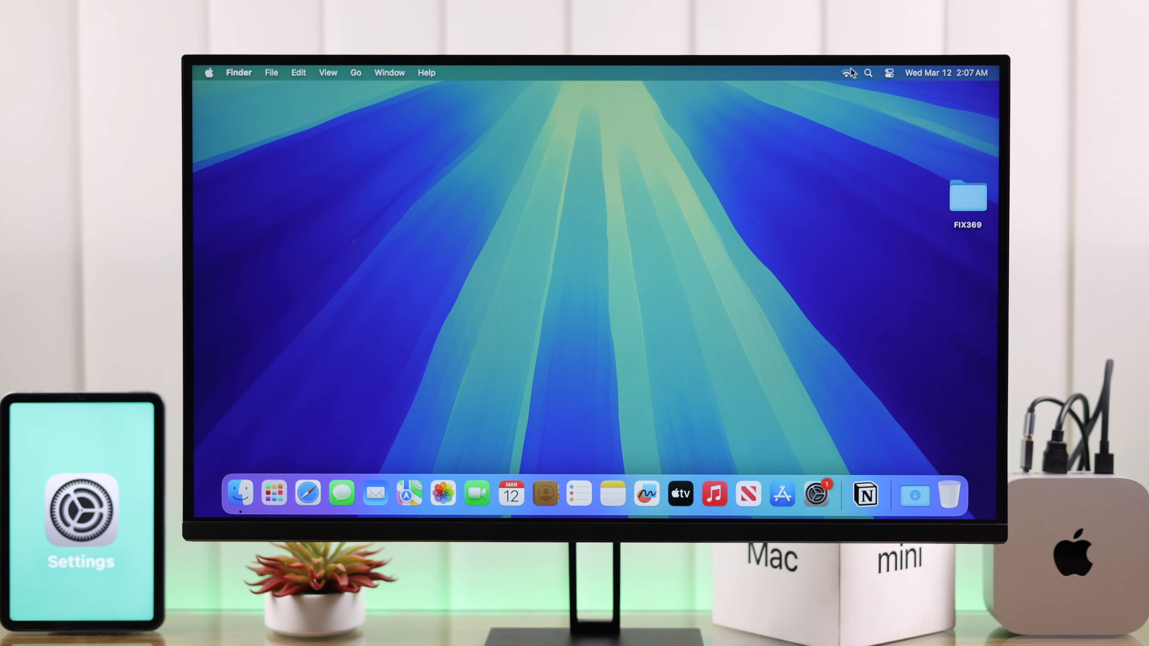
Step: Check the Wi-Fi network list, then shut down the Mac from the Apple menu and confirm
{"action": "left_click", "coordinate": [847, 72]}
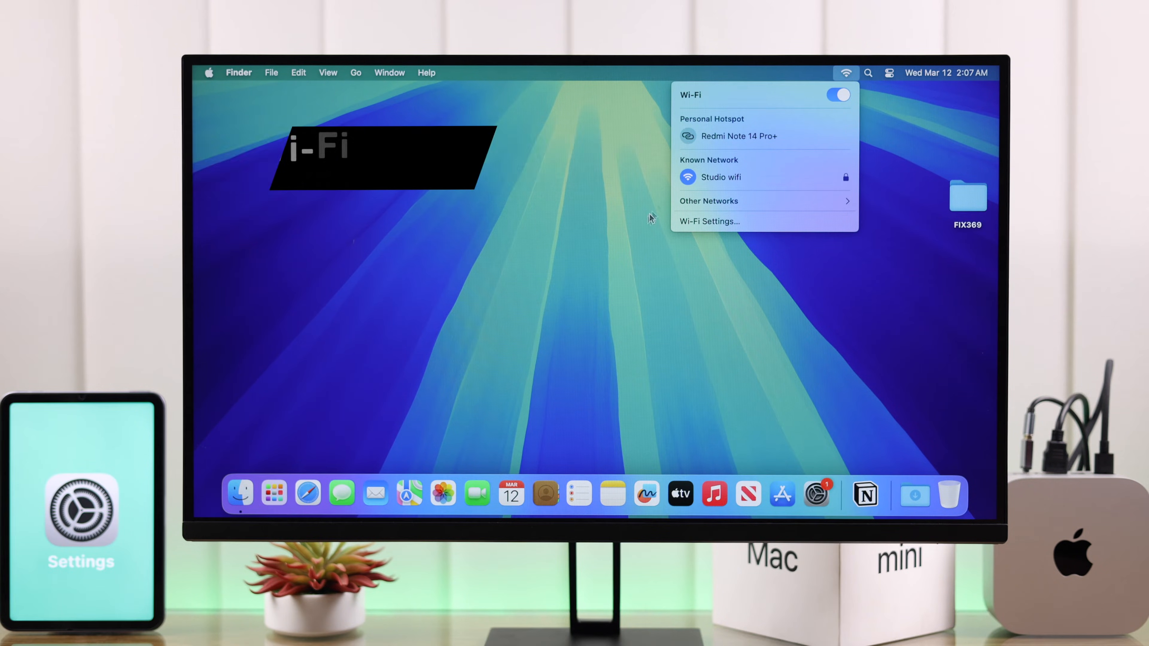
{"action": "left_click", "coordinate": [208, 71]}
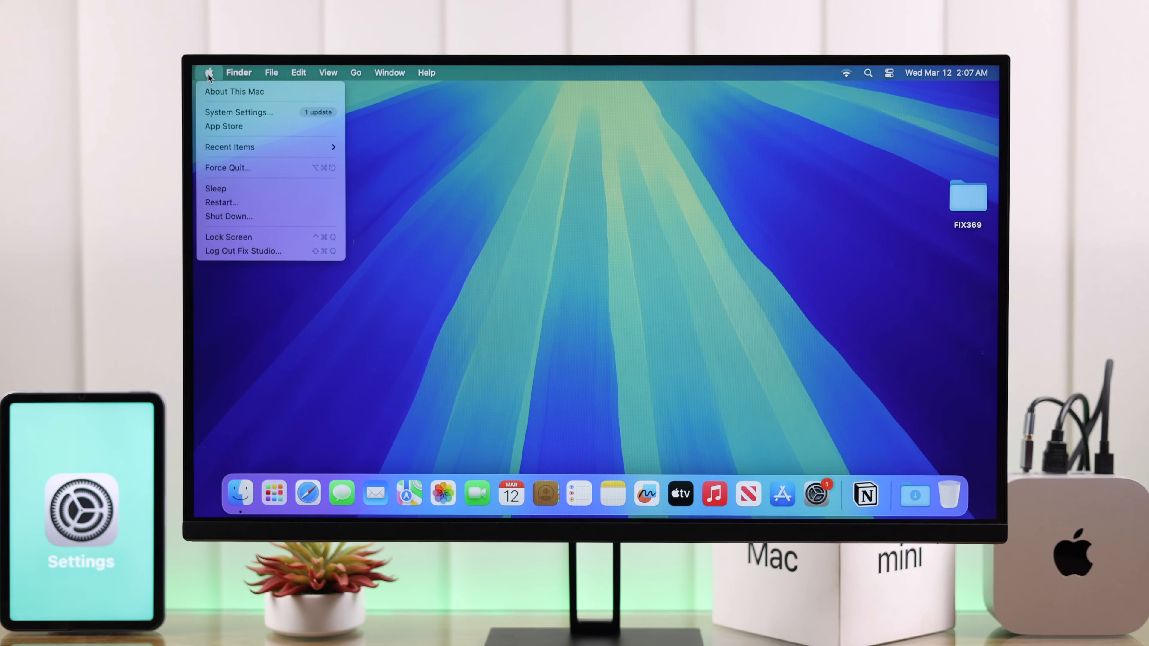
{"action": "mouse_move", "coordinate": [228, 216]}
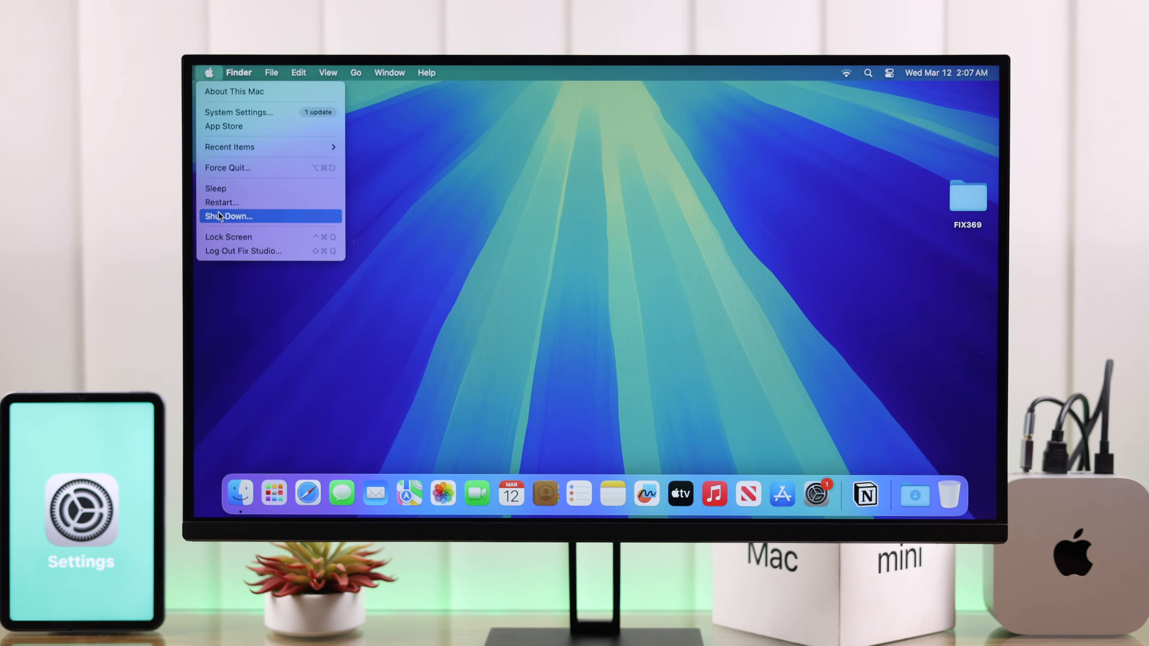
{"action": "left_click", "coordinate": [228, 216]}
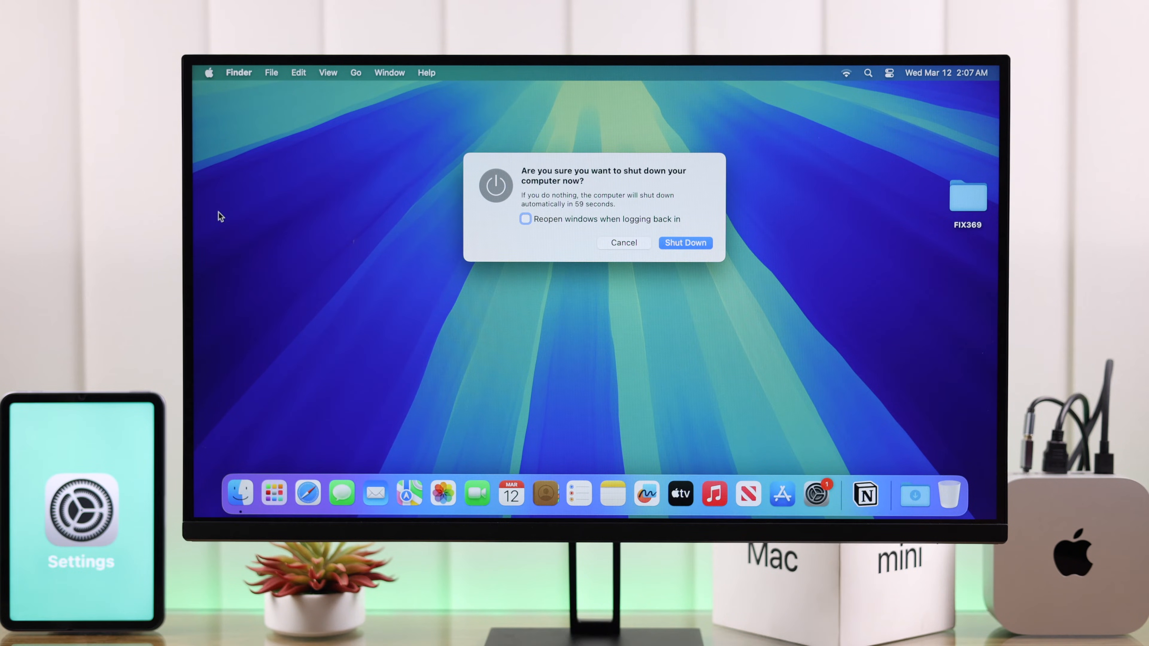
{"action": "left_click", "coordinate": [623, 242]}
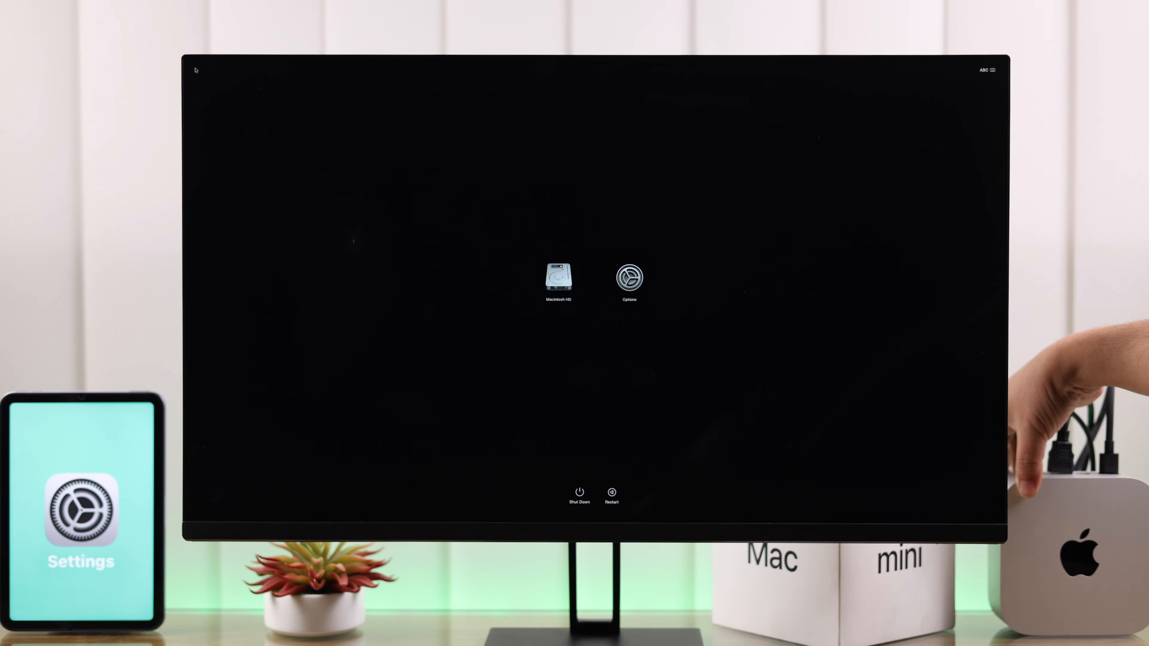
Step: Choose Options on the startup screen and continue into macOS Recovery
{"action": "left_click", "coordinate": [557, 278]}
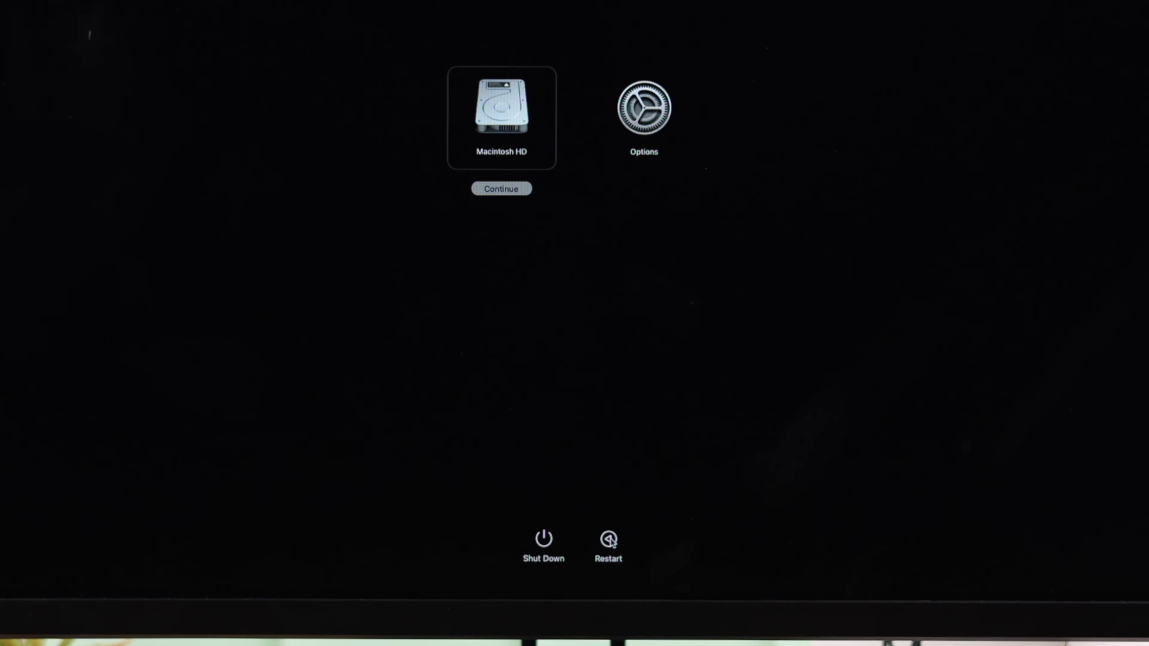
{"action": "mouse_move", "coordinate": [503, 157]}
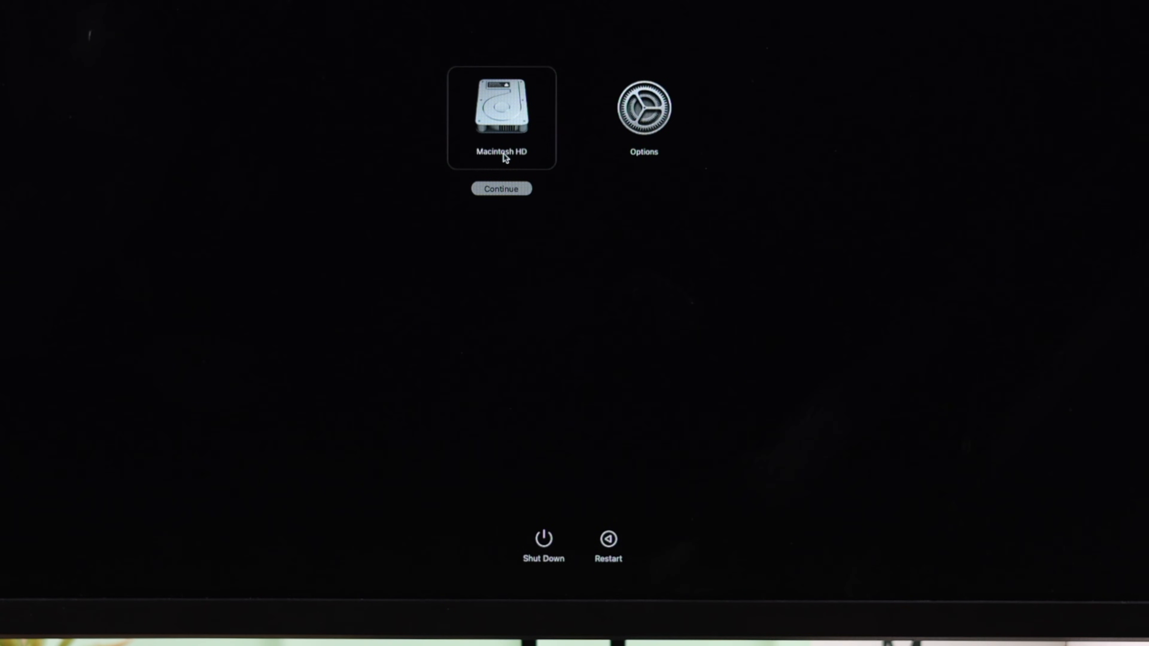
{"action": "mouse_move", "coordinate": [515, 144]}
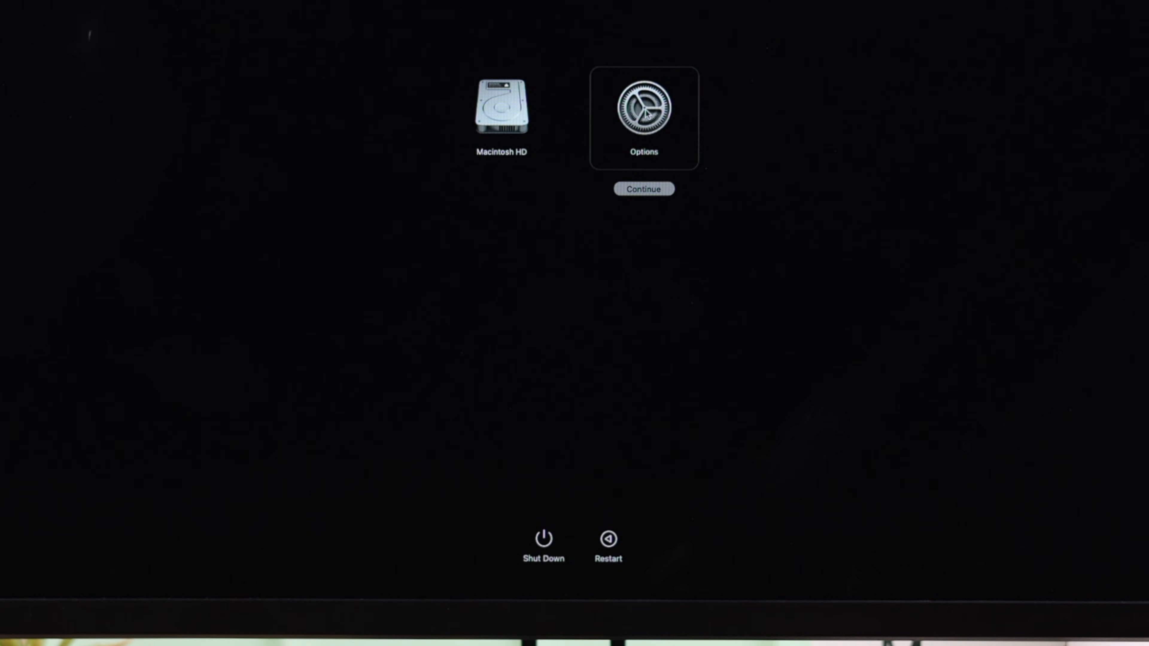
{"action": "left_click", "coordinate": [643, 189]}
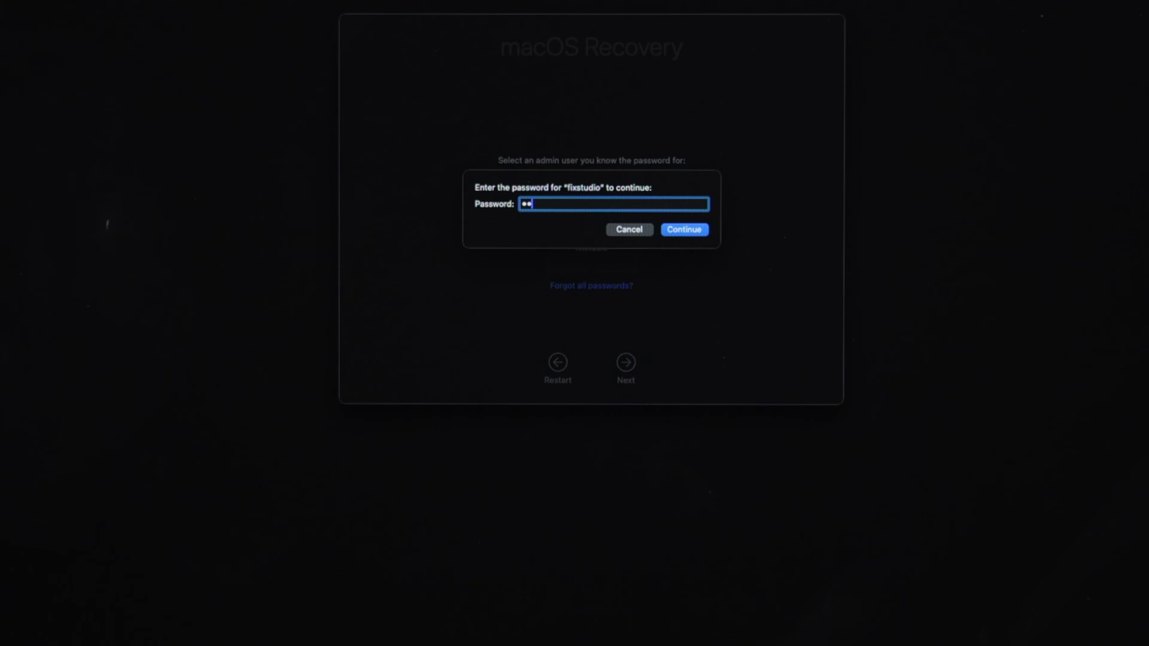
Step: Submit the administrator password to reach the Recovery utilities list
{"action": "left_click", "coordinate": [682, 229]}
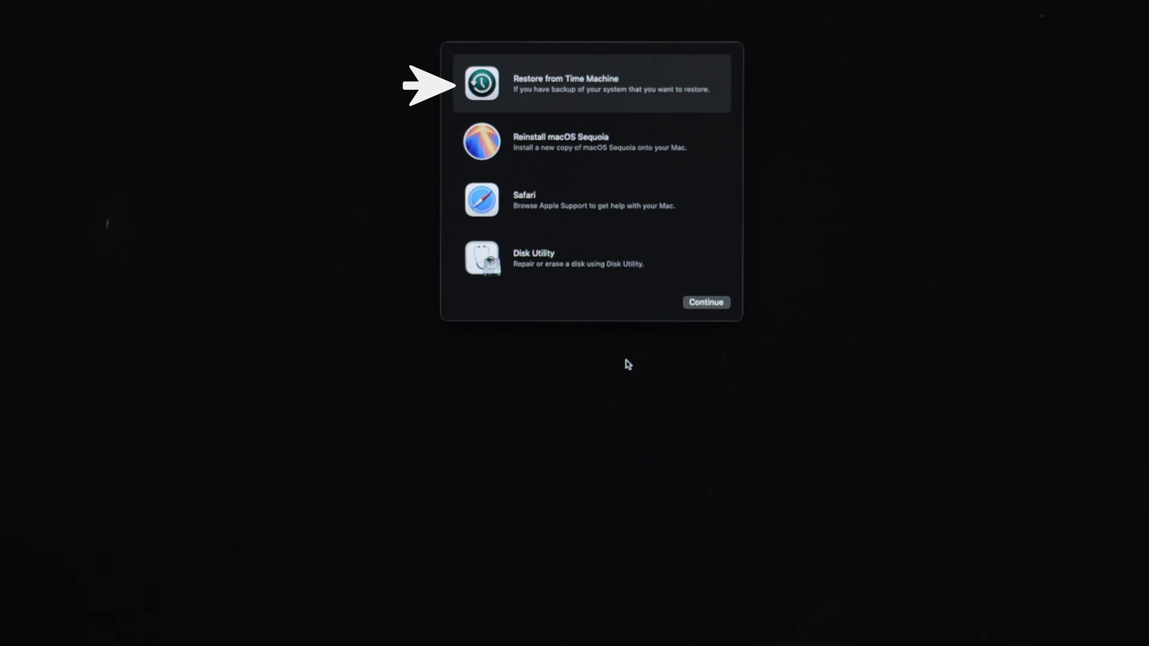
{"action": "left_click", "coordinate": [590, 141]}
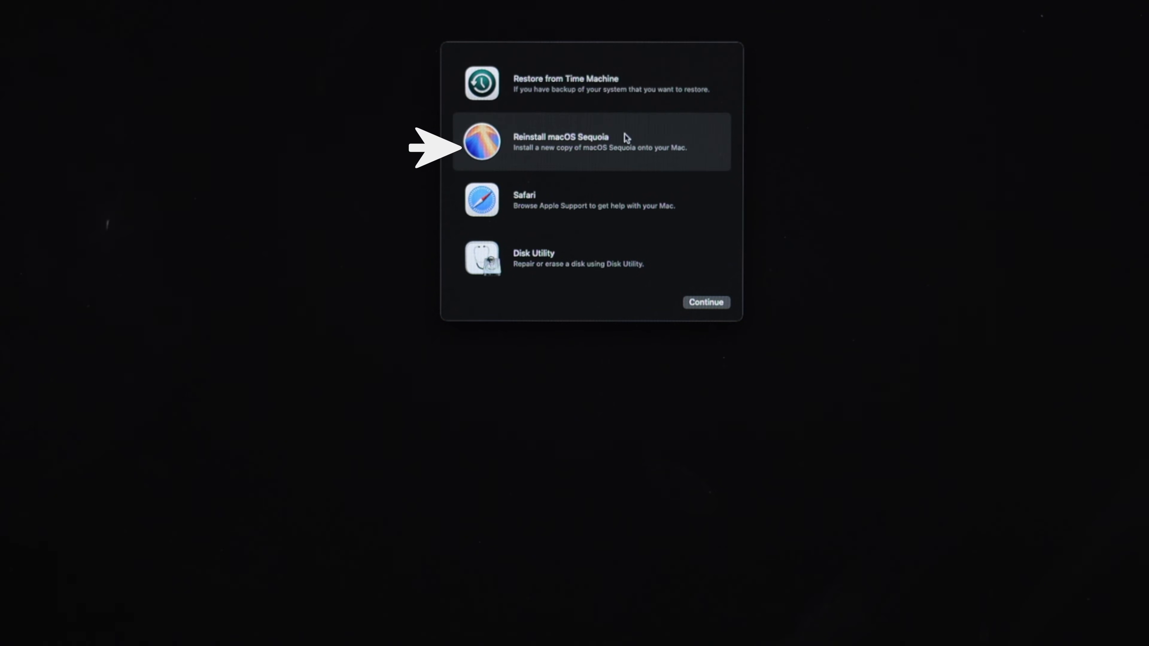
{"action": "mouse_move", "coordinate": [575, 266]}
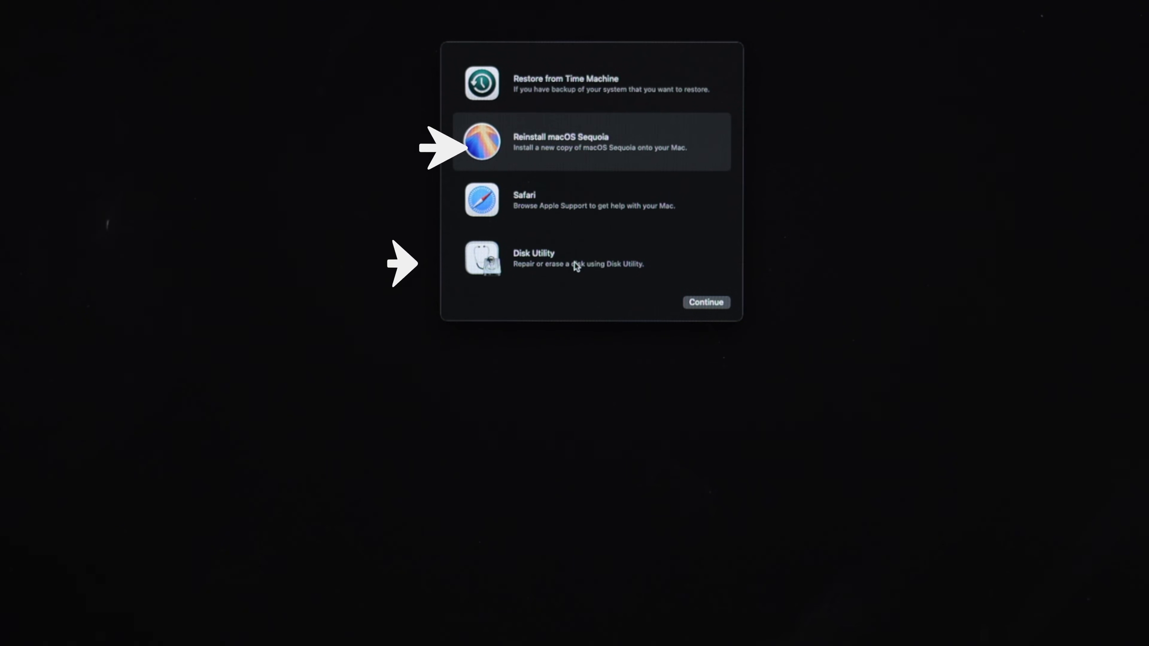
{"action": "left_click", "coordinate": [592, 259]}
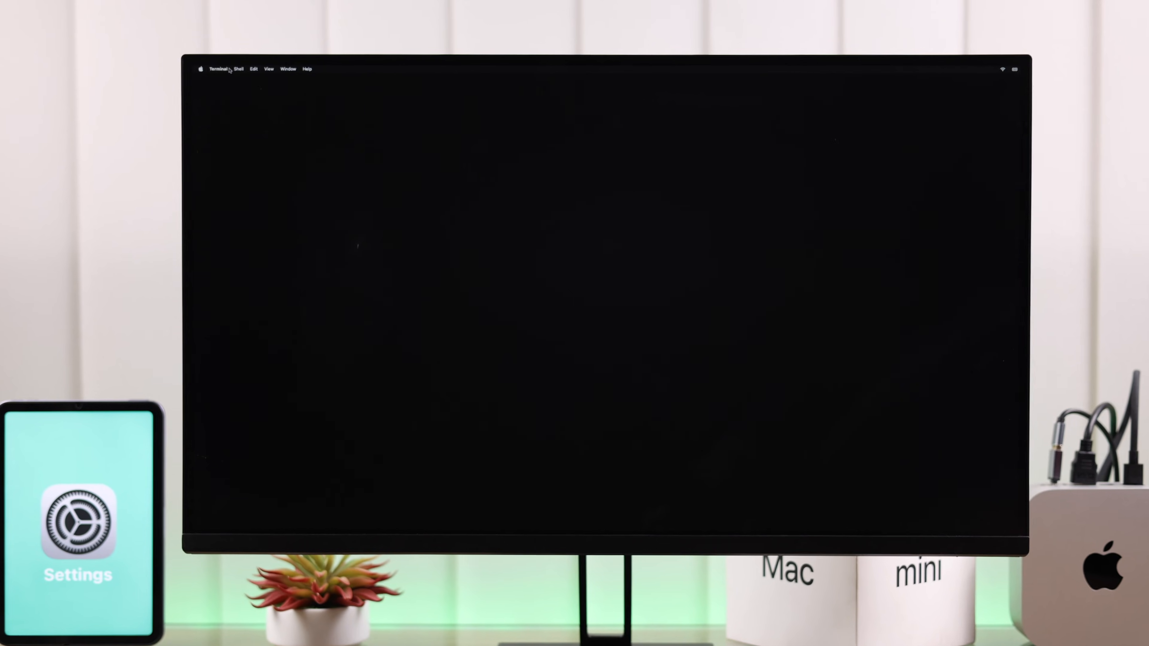
{"action": "left_click", "coordinate": [218, 68]}
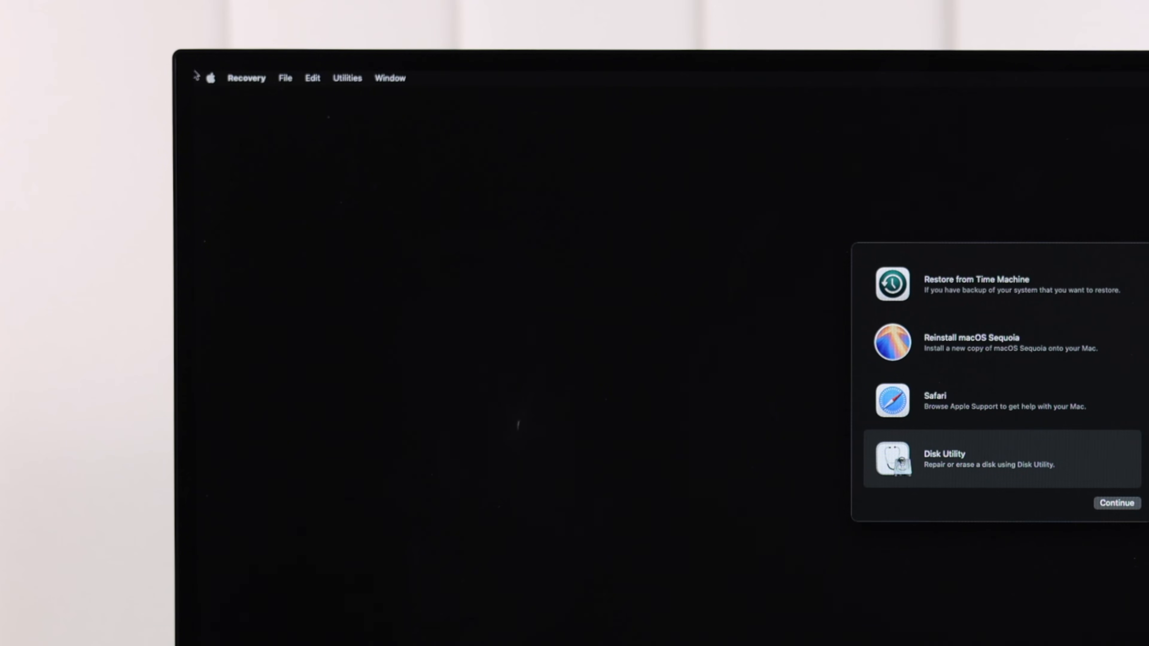
Step: Restart the Mac from the Apple menu to leave Recovery for the login screen
{"action": "left_click", "coordinate": [210, 78]}
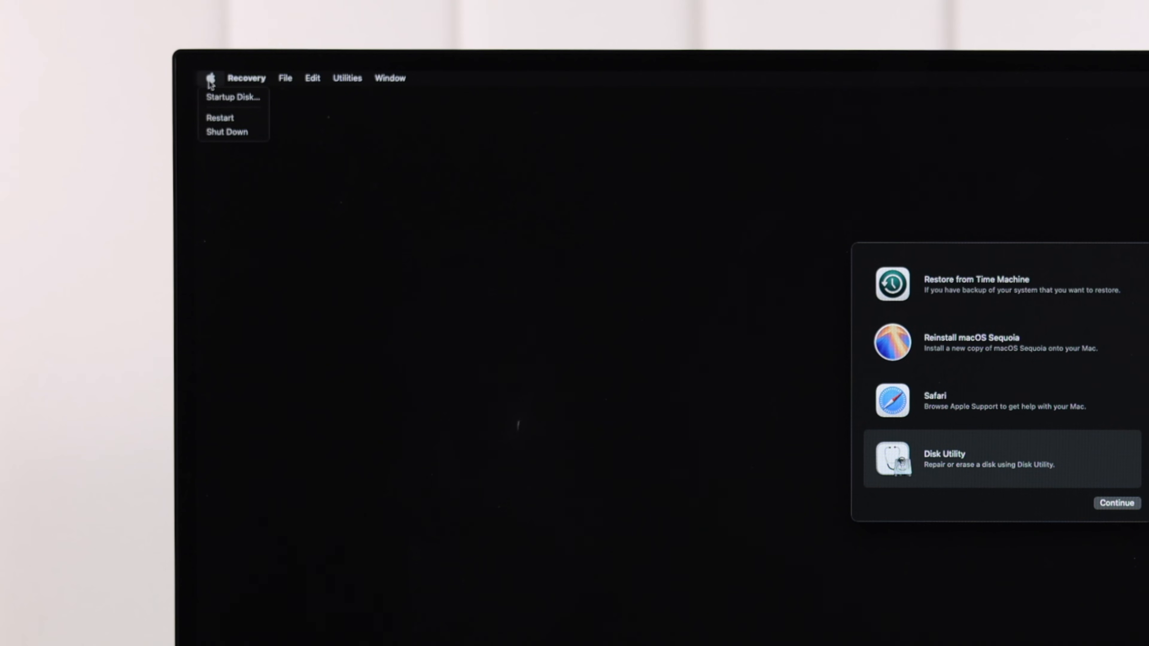
{"action": "left_click", "coordinate": [220, 117]}
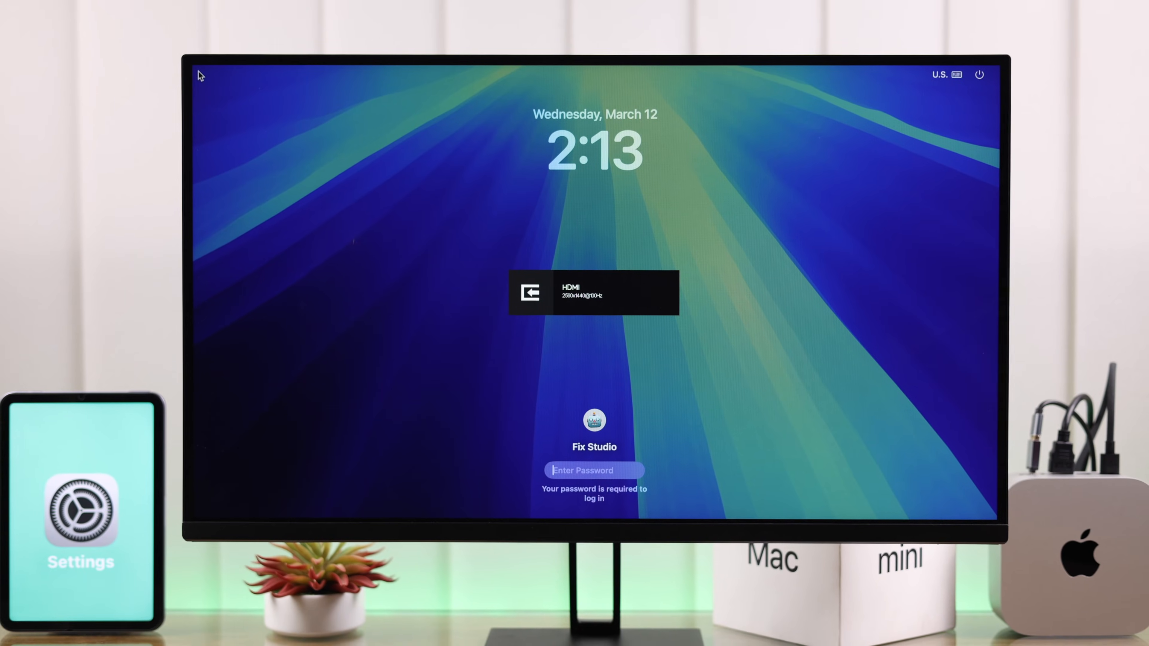